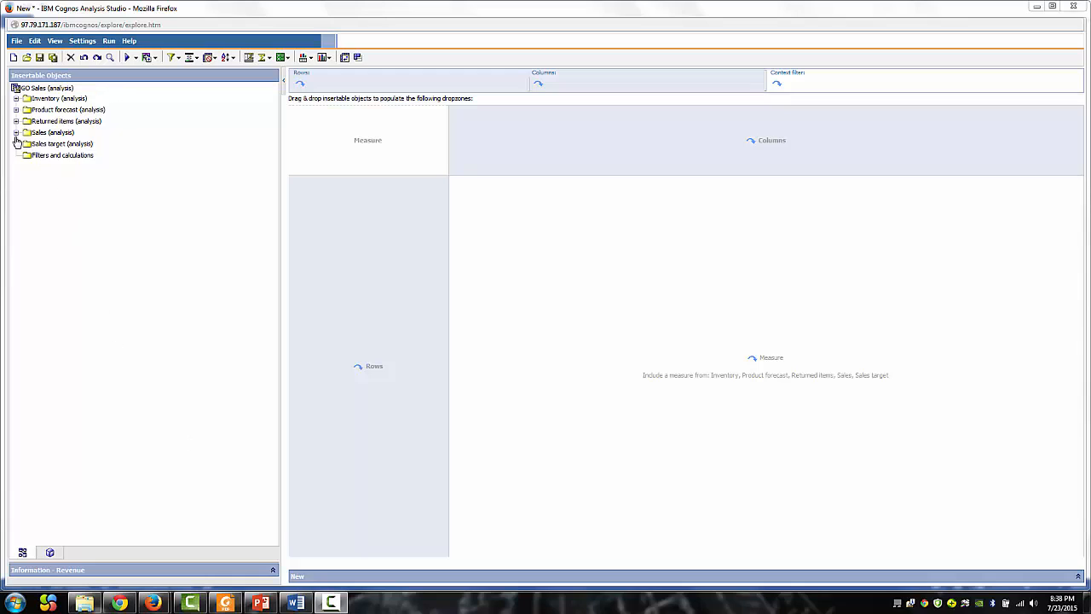
# Expand Sales > Products and the Camping Equipment, Mountaineering Equipment and Outdoor Protection lines
pyautogui.click(17, 133)
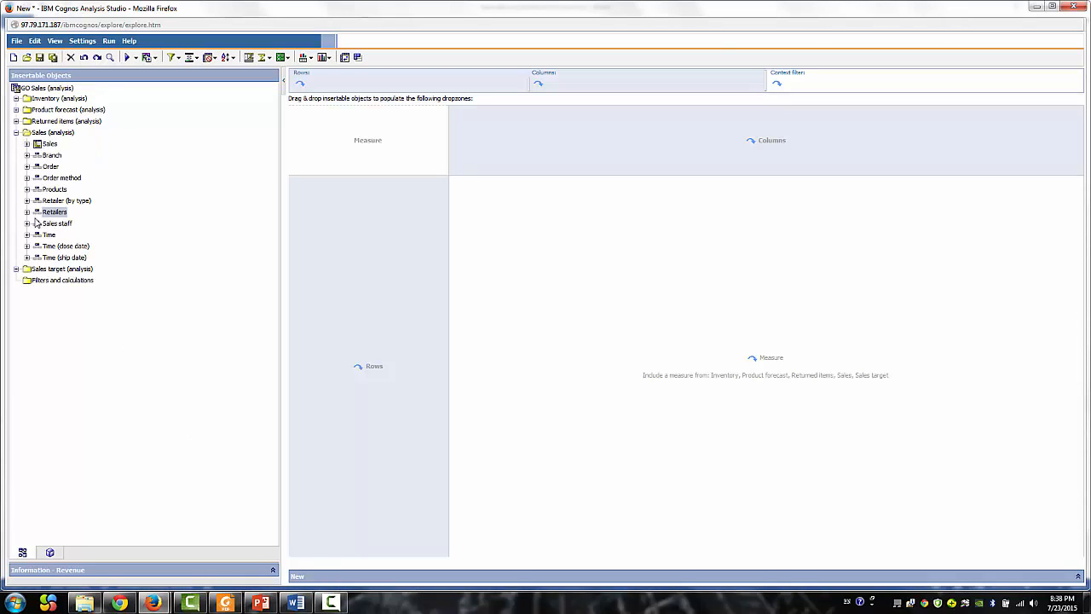
pyautogui.click(27, 188)
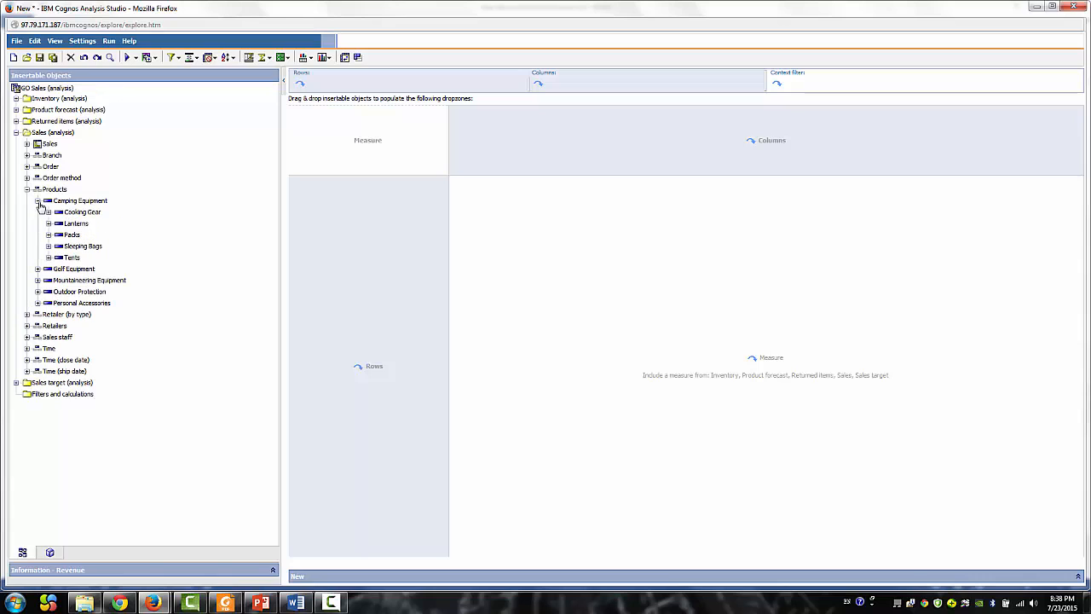
pyautogui.click(37, 279)
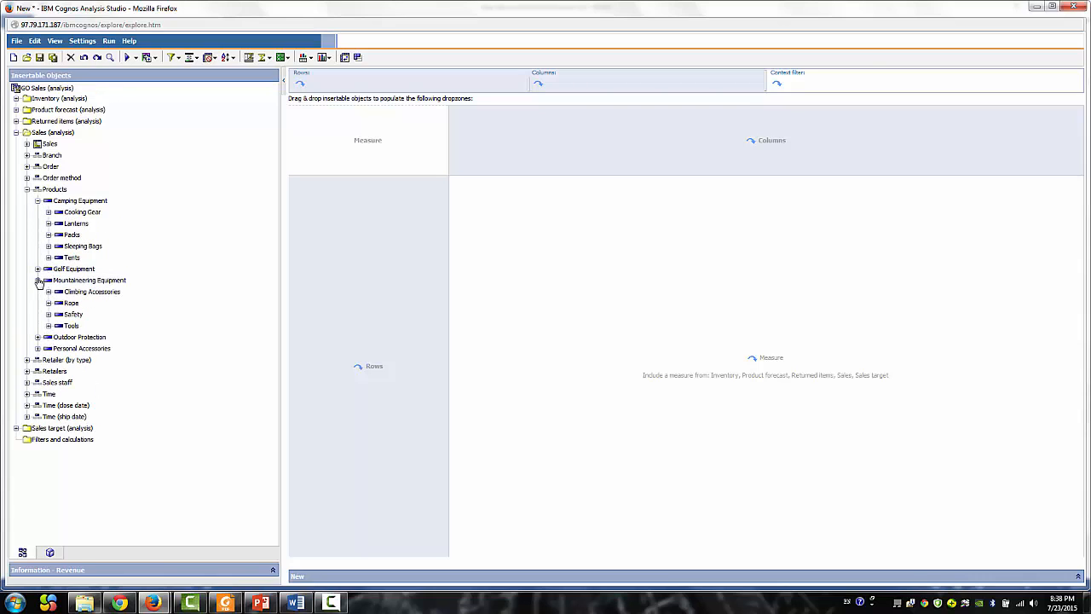
pyautogui.click(37, 337)
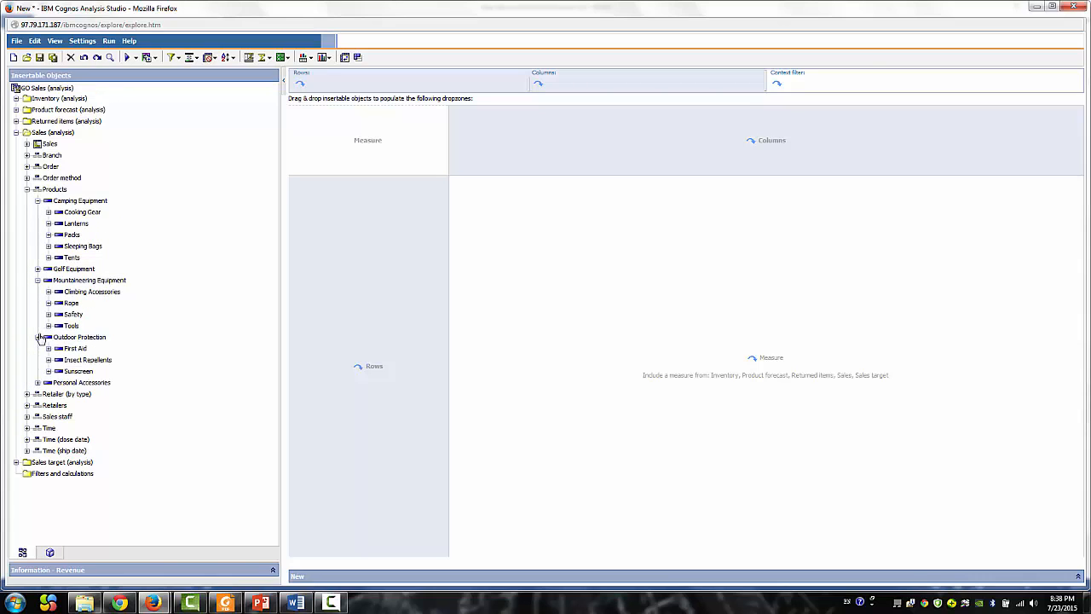
pyautogui.click(82, 245)
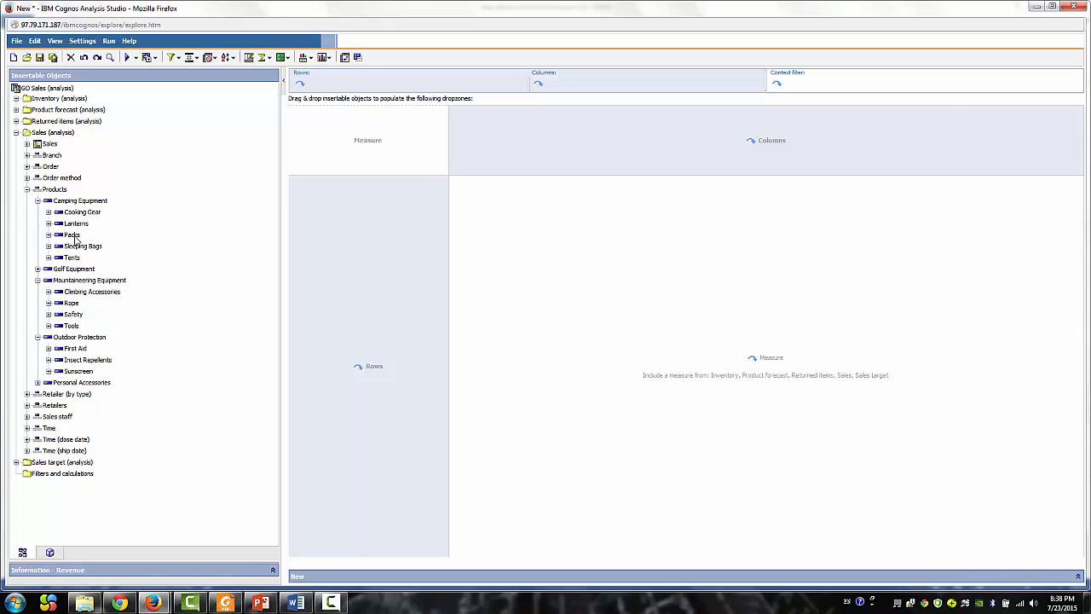
# Ctrl-select Packs, Tents, Climbing Accessories, First Aid and Personal Accessories together
pyautogui.click(72, 257)
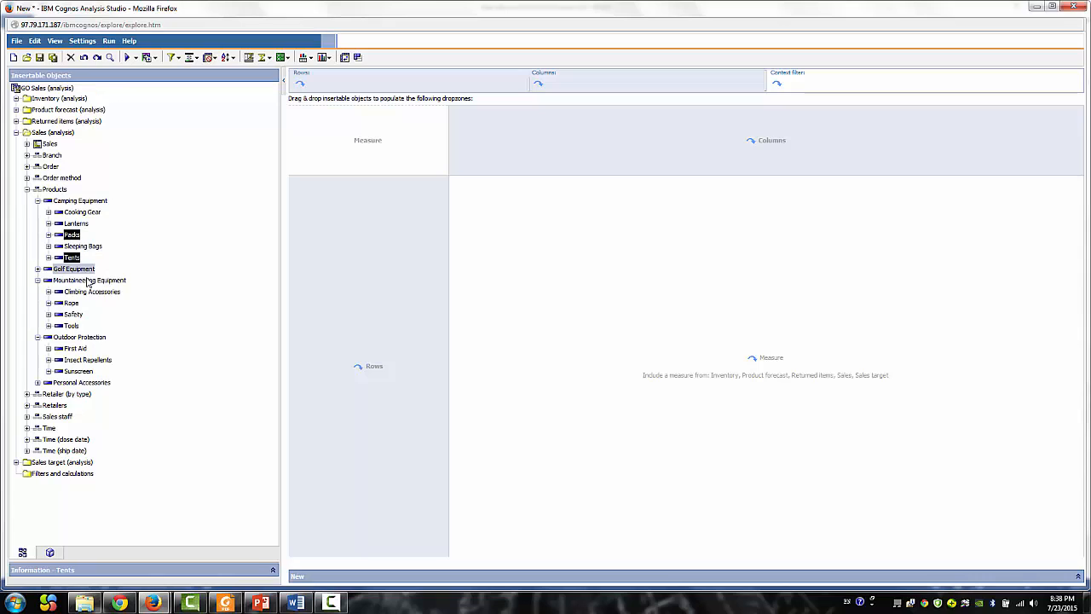
pyautogui.click(92, 290)
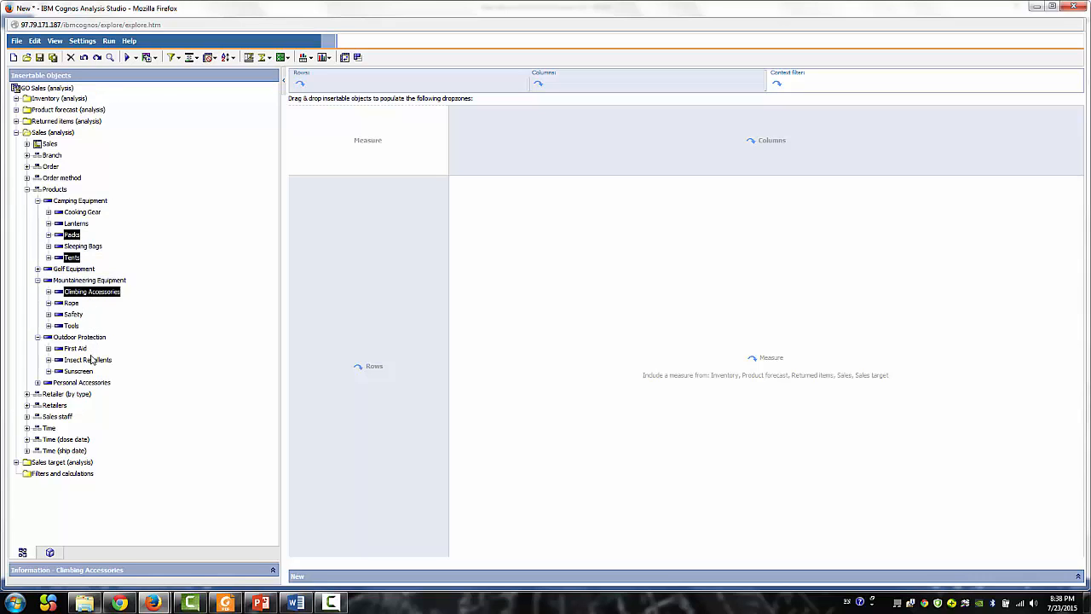
pyautogui.click(75, 347)
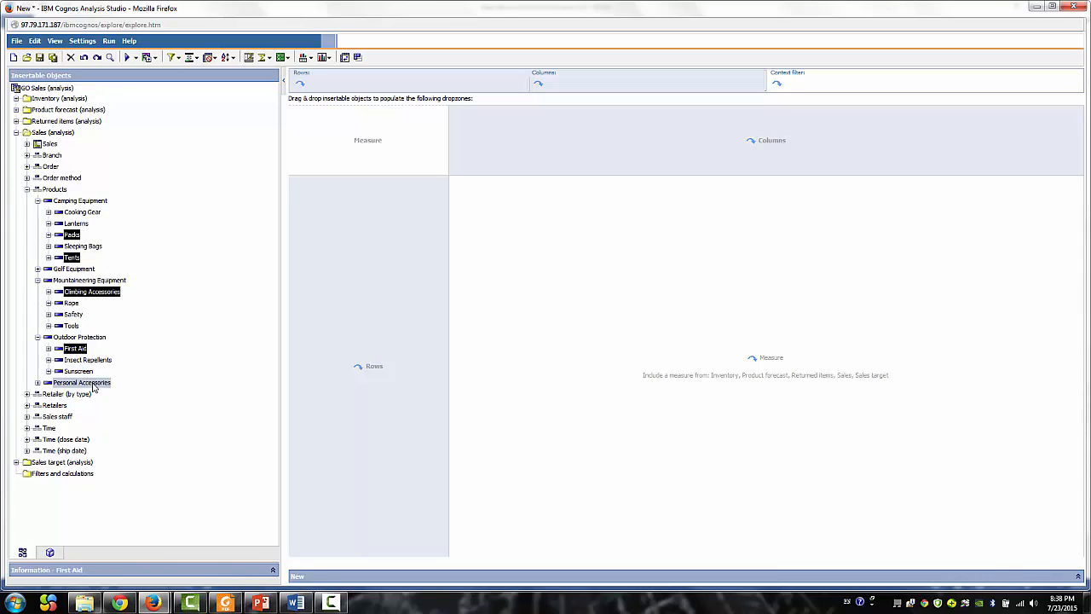
pyautogui.click(81, 382)
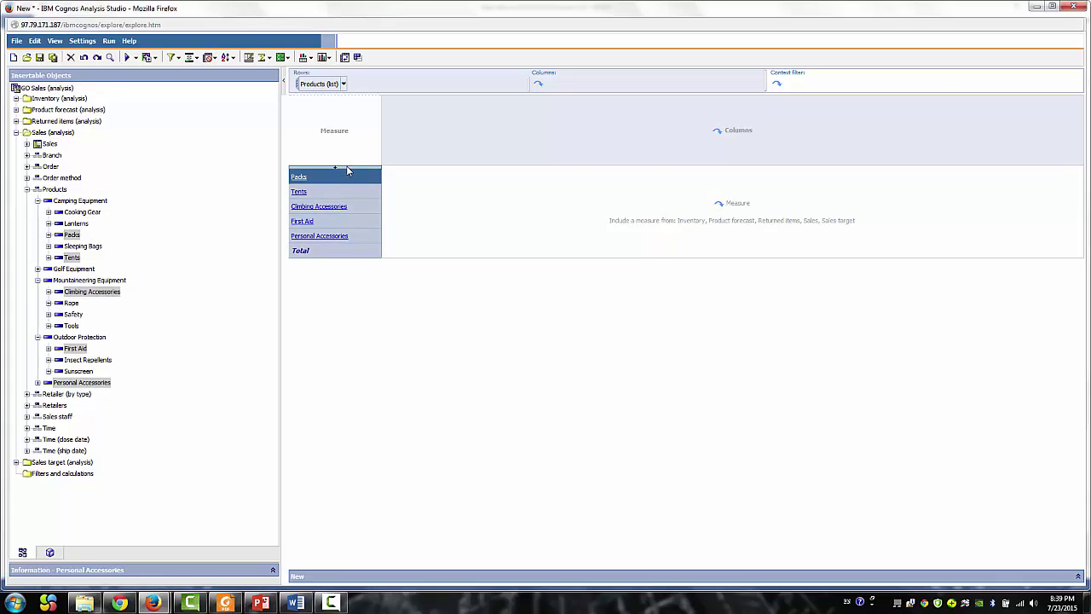
# Choose Save as Custom Set from the row product set's context menu
pyautogui.rightClick(300, 176)
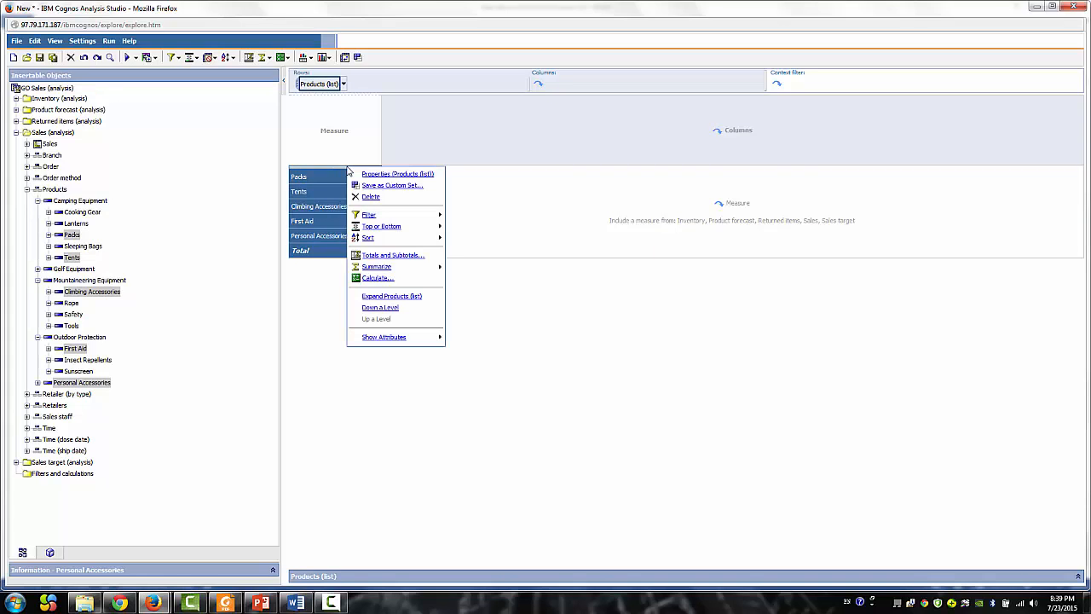
pyautogui.moveTo(392, 184)
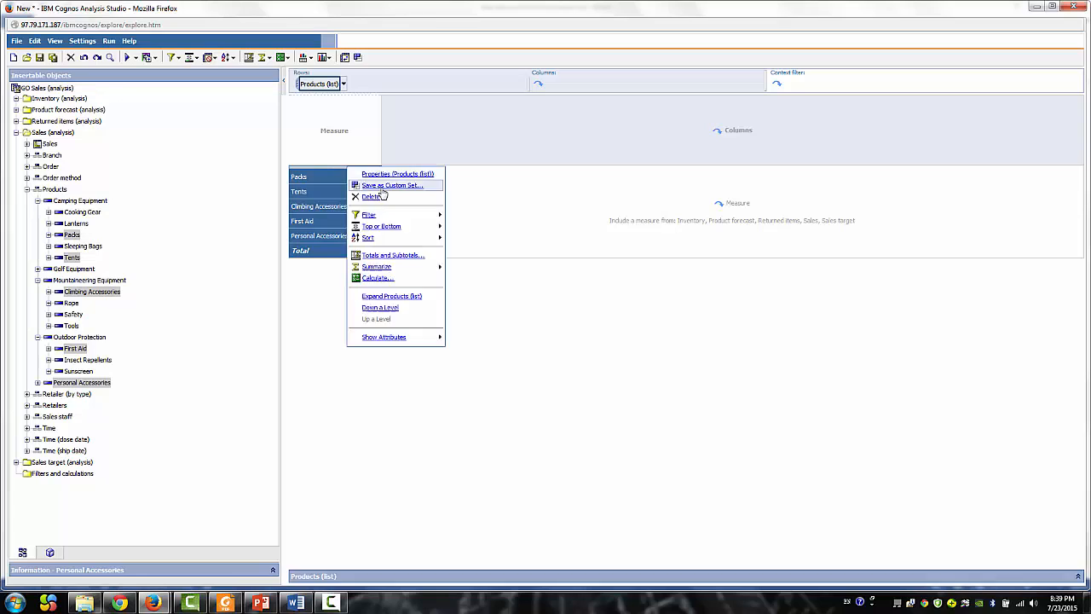
pyautogui.click(392, 184)
pyautogui.write('My P')
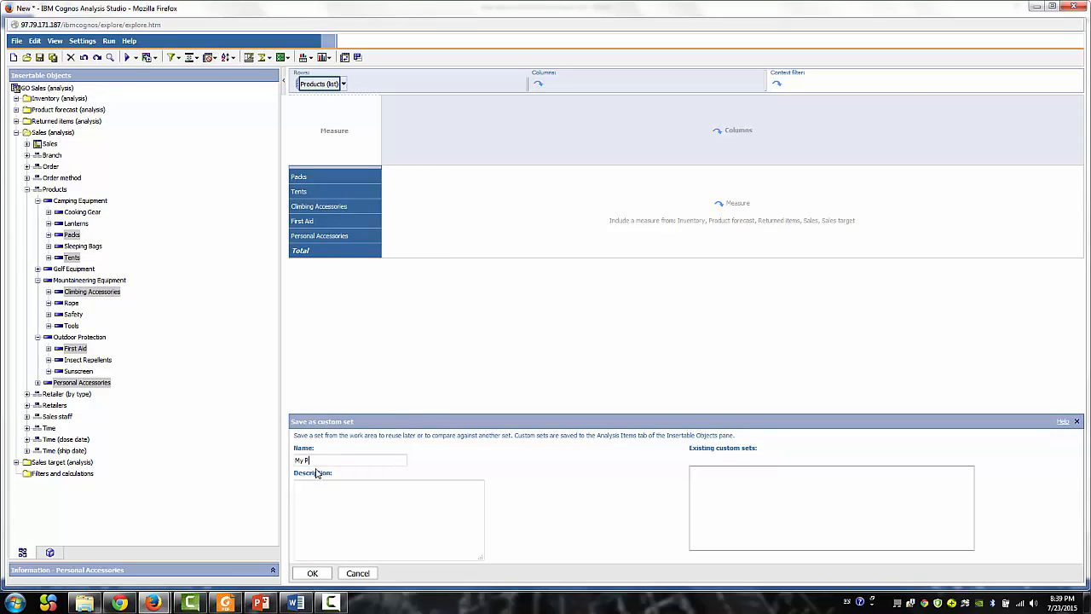
# Name the custom set 'My Product' and confirm the save
pyautogui.write('roduct')
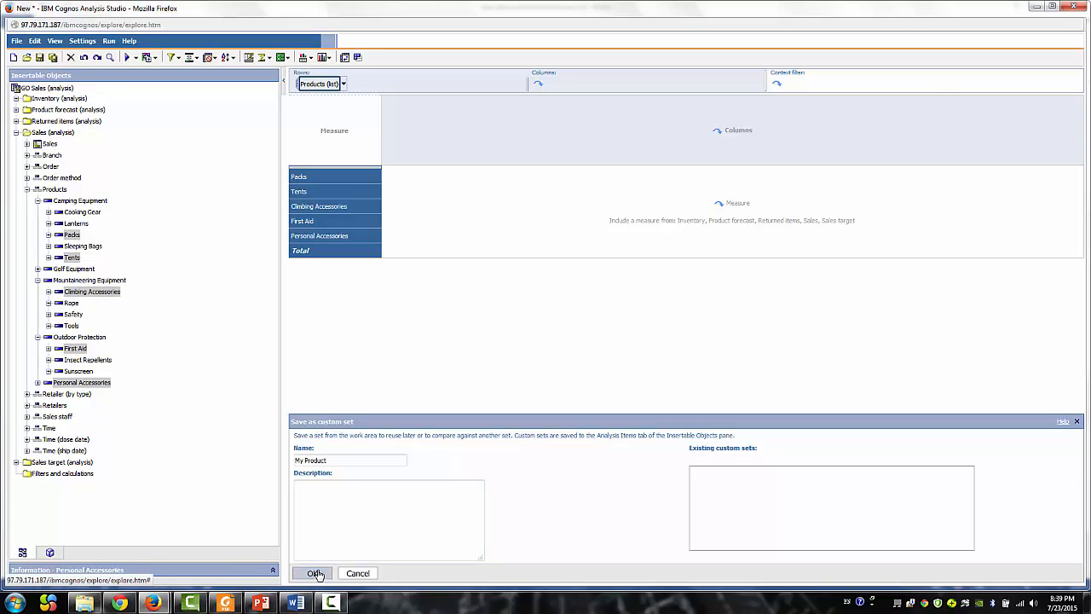
pyautogui.click(314, 572)
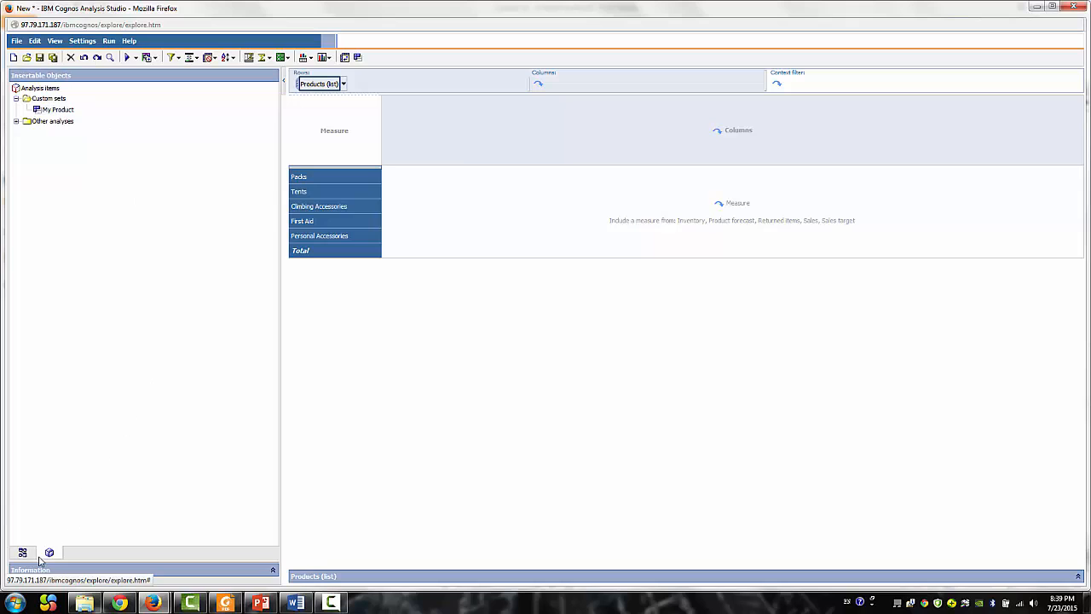
# Return to the Source tab after checking My Product under Custom sets
pyautogui.click(22, 552)
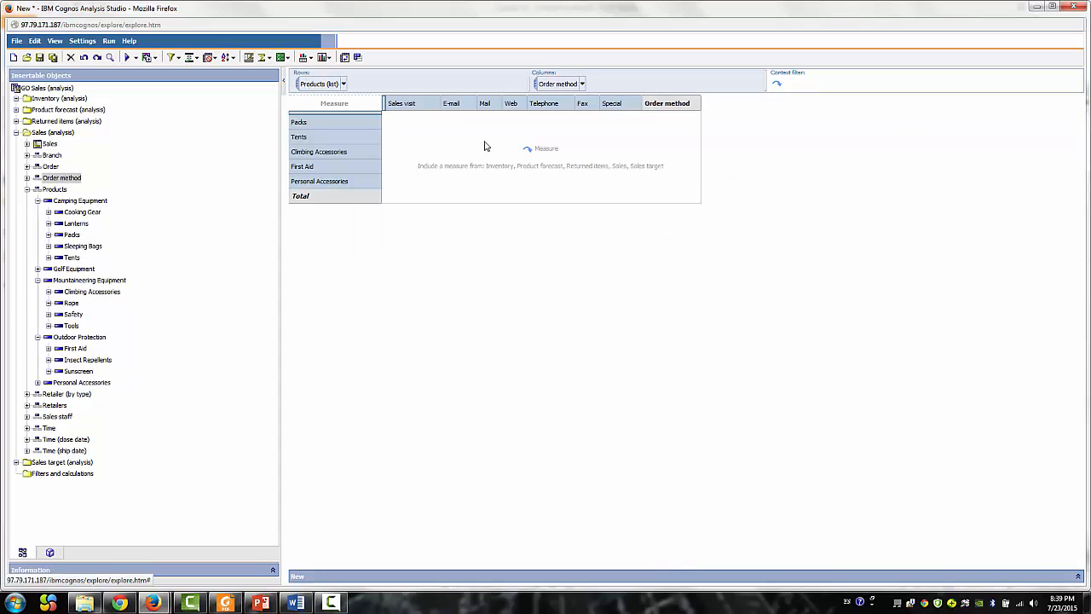
pyautogui.moveTo(31, 151)
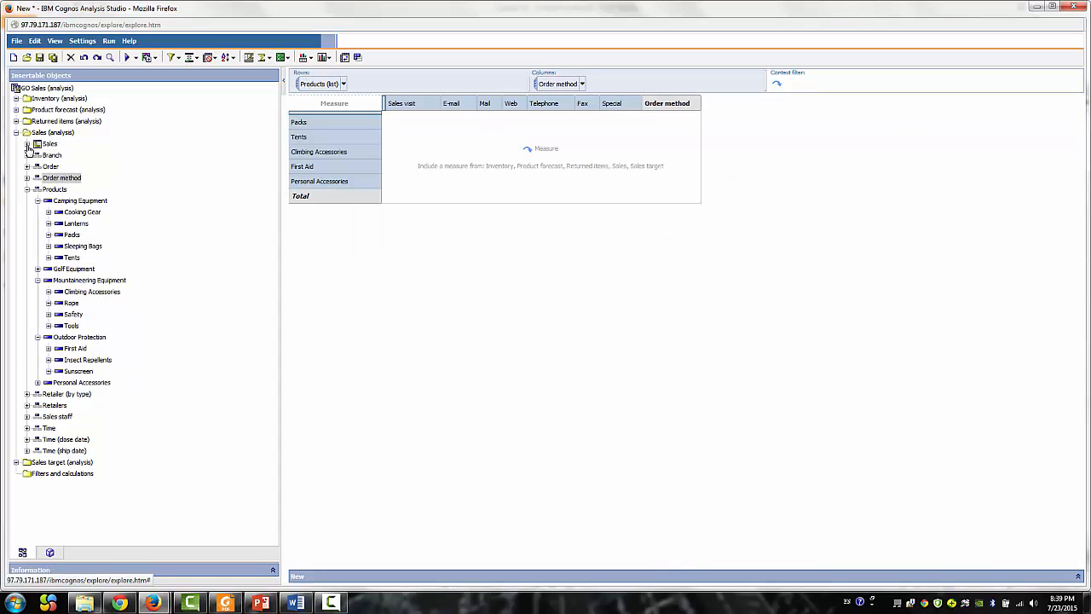
# Add Gross profit as the trial measure, then start a new analysis without saving changes
pyautogui.click(28, 143)
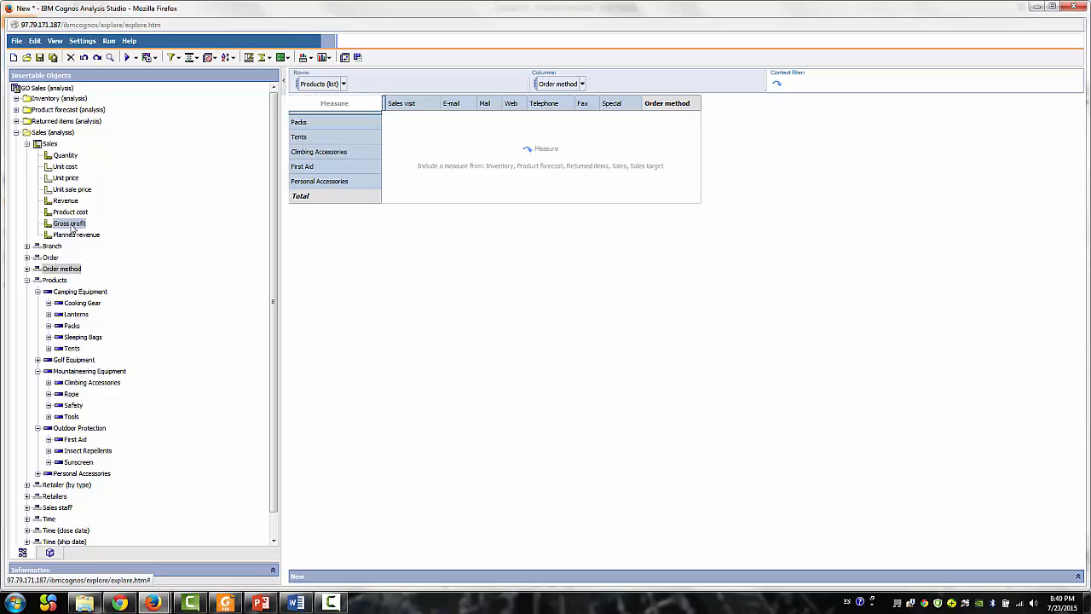
pyautogui.click(68, 224)
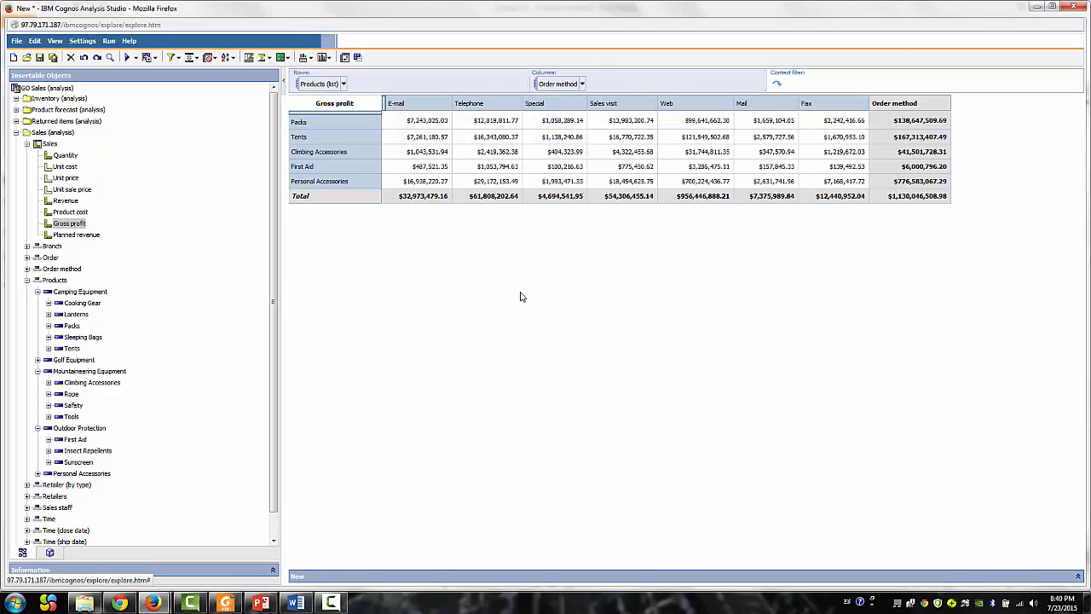
pyautogui.moveTo(623, 310)
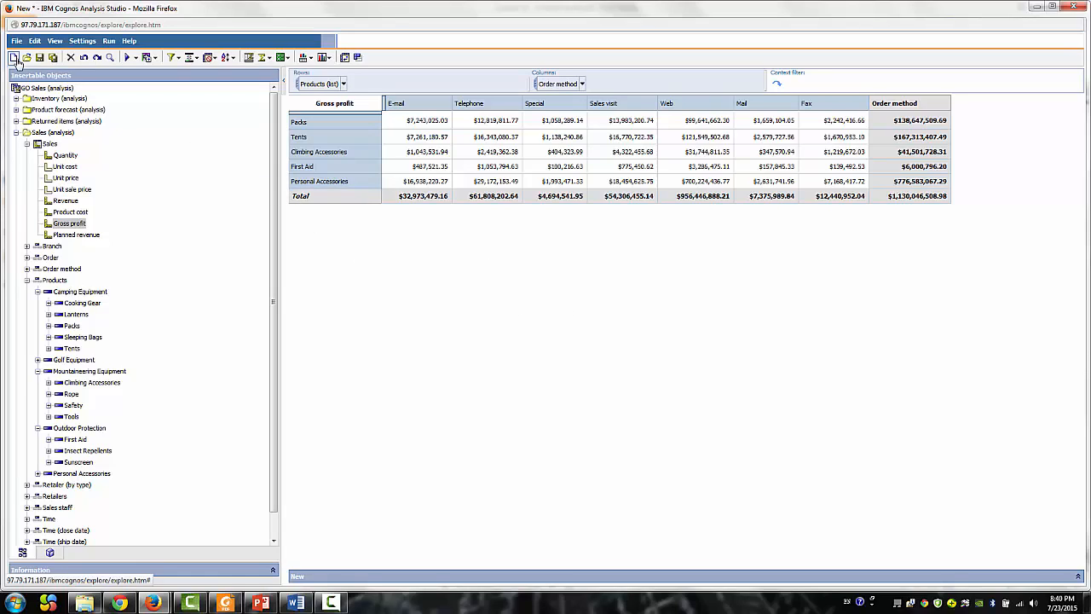
pyautogui.click(14, 58)
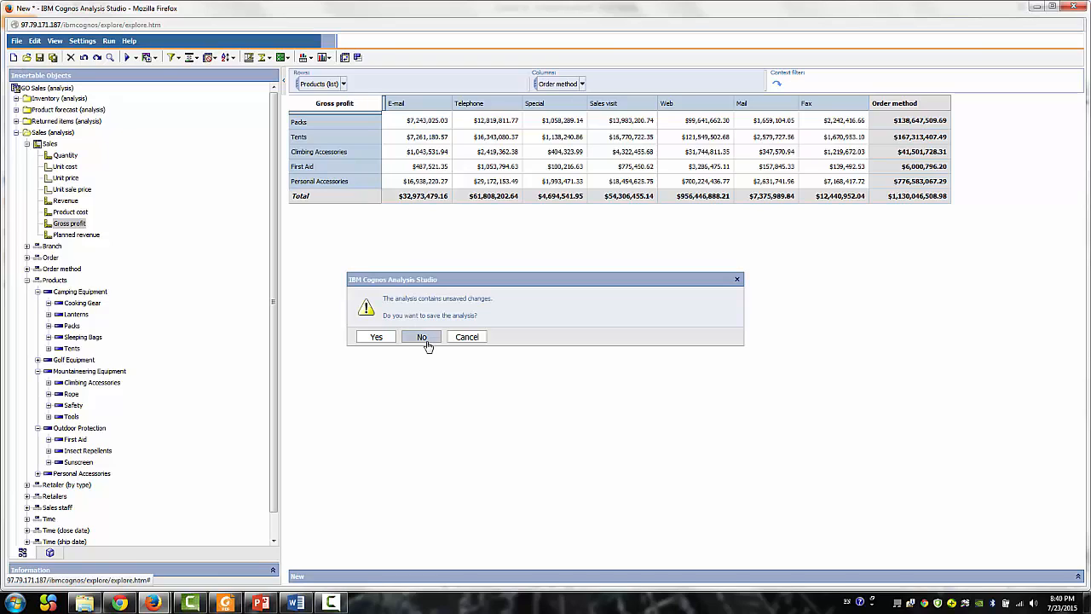
pyautogui.click(421, 336)
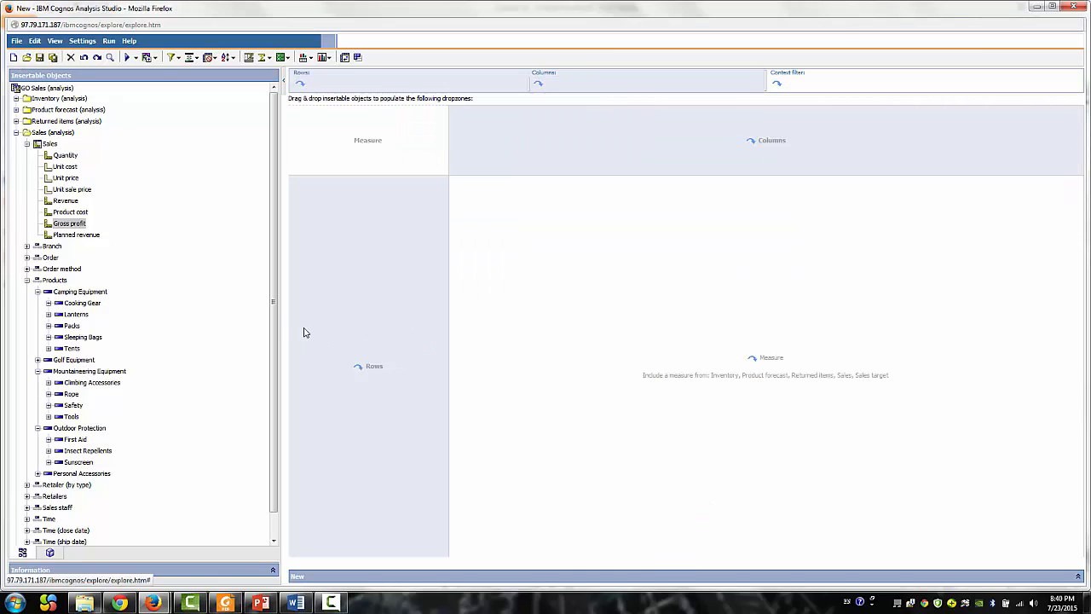
pyautogui.scroll(-3)
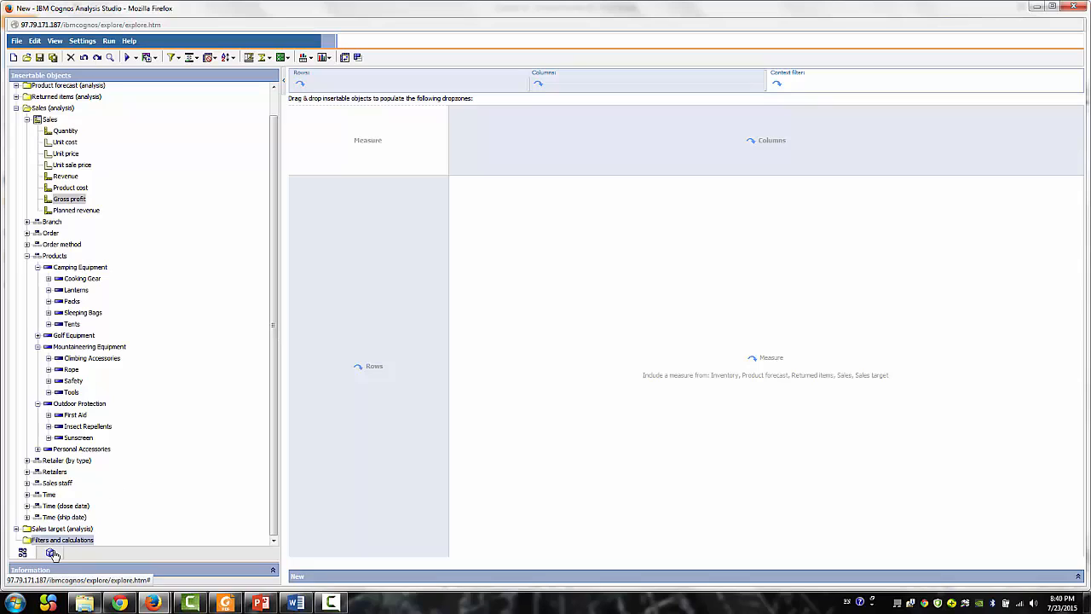
# Drag My Product from Analysis Items into Rows and expand Time on the Source tab
pyautogui.click(50, 552)
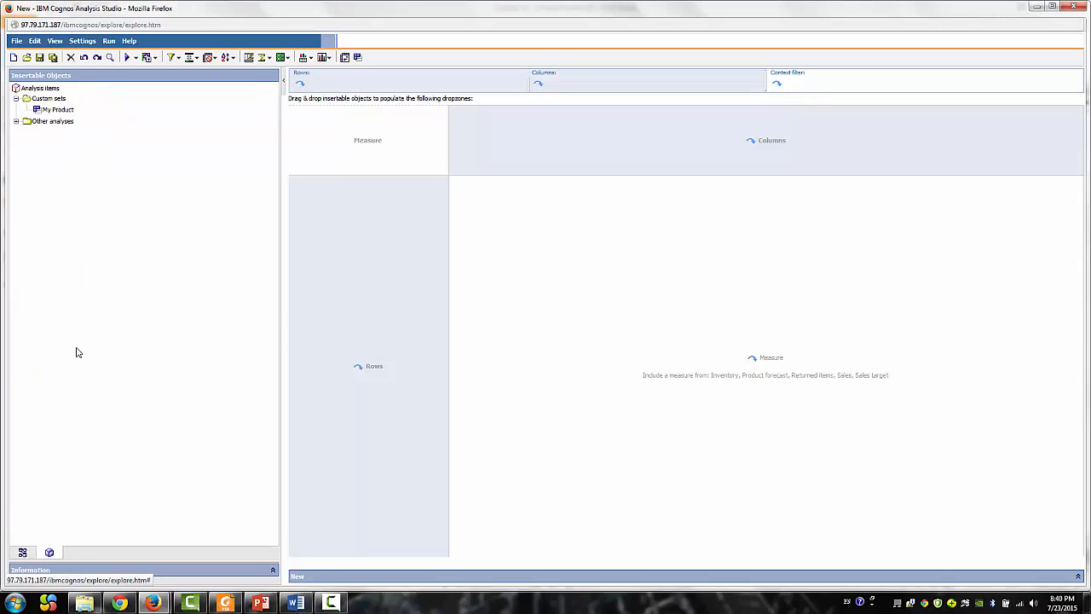
pyautogui.moveTo(58, 109); pyautogui.dragTo(382, 231)
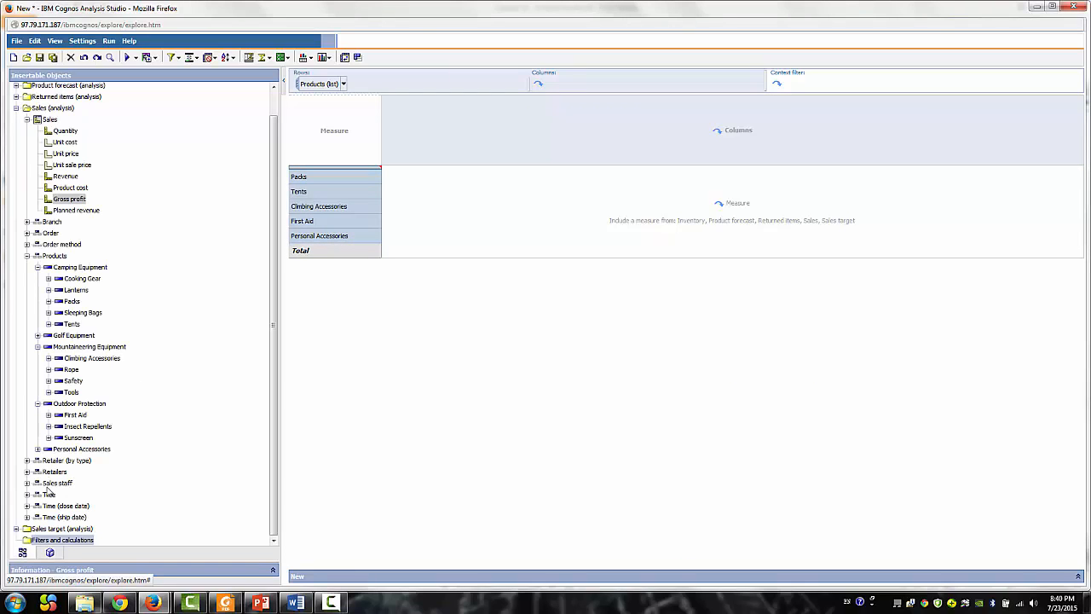
pyautogui.click(37, 494)
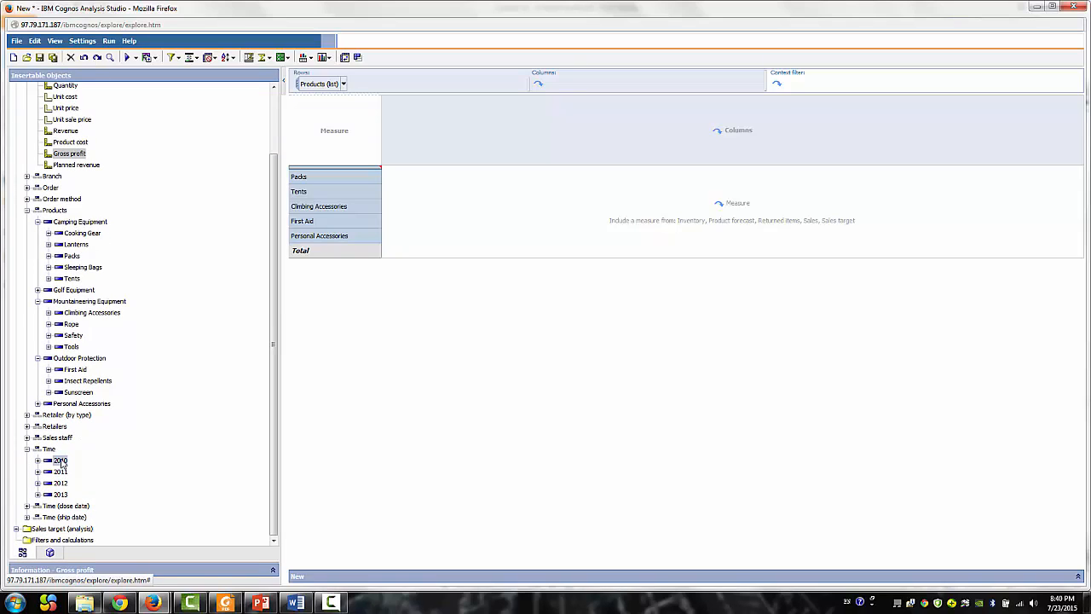
# Place years 2010 and 2013 in Columns and Revenue as the measure
pyautogui.click(61, 495)
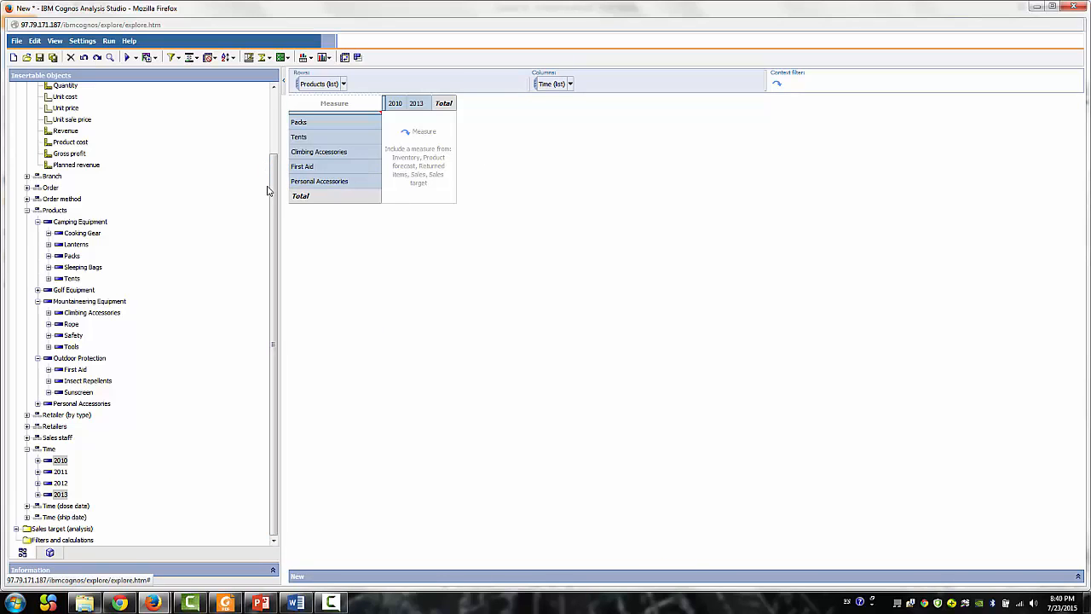
pyautogui.scroll(3)
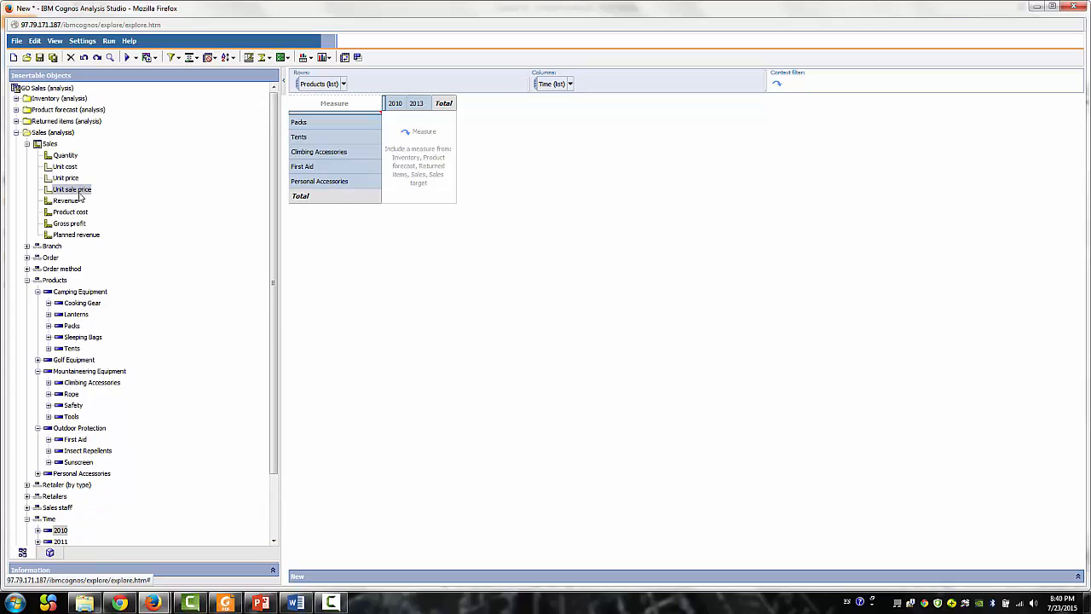
pyautogui.click(69, 202)
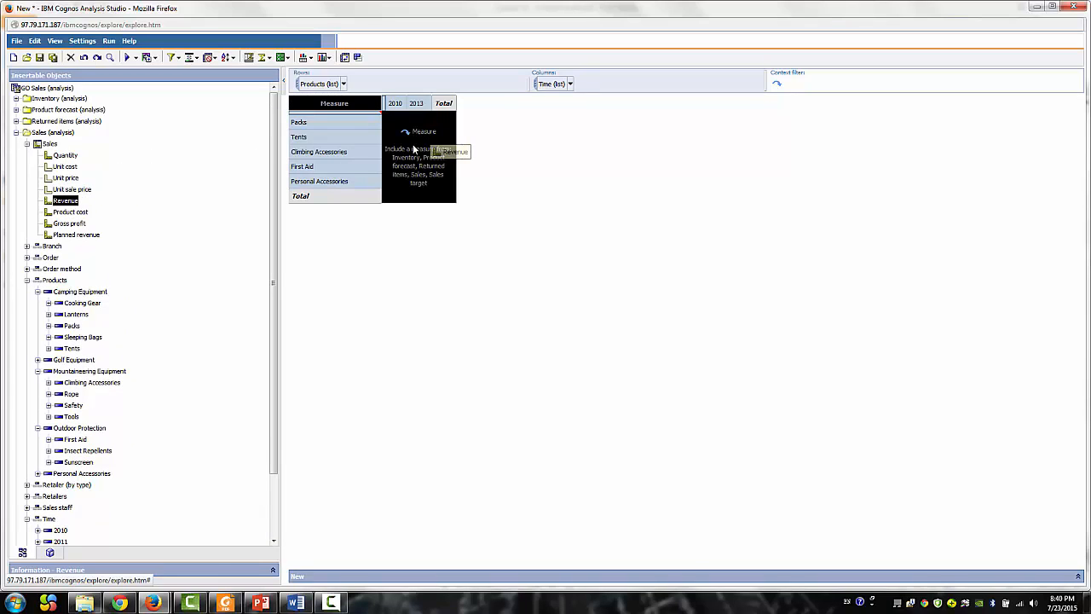